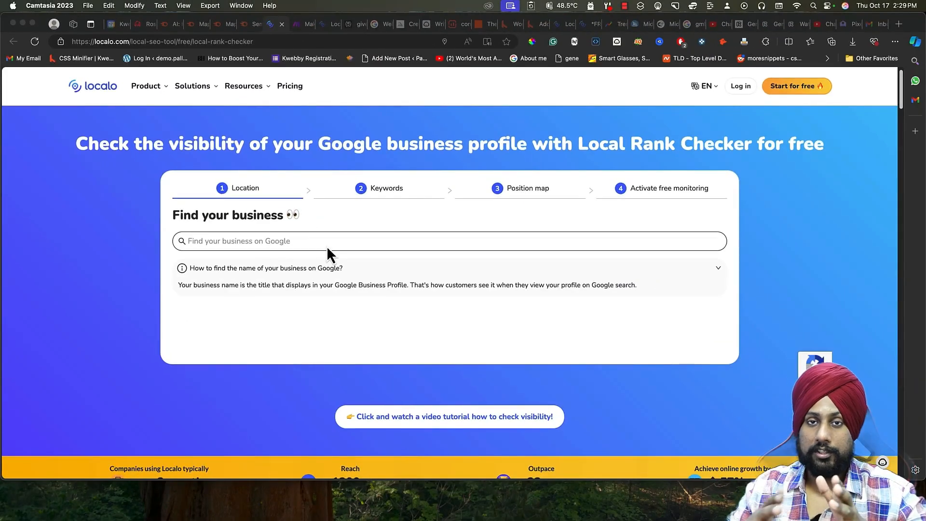
mouse_move(308, 212)
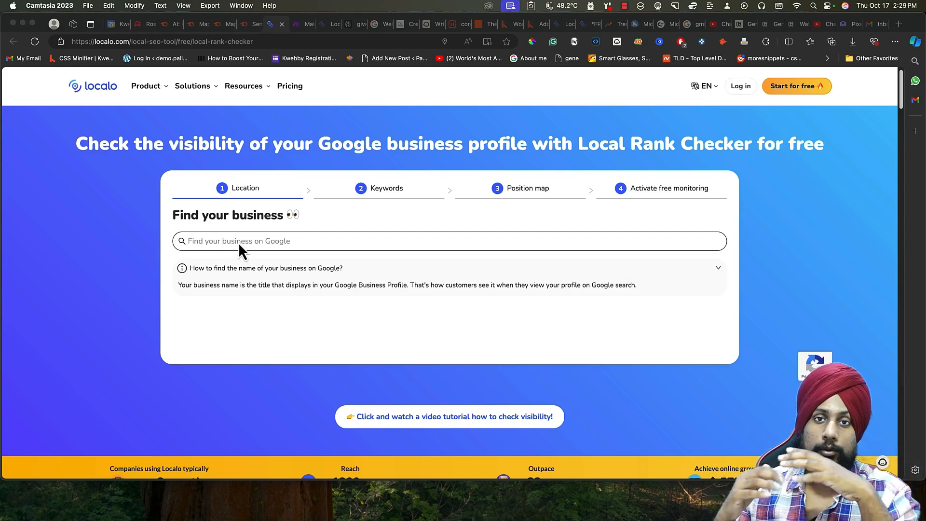
mouse_move(240, 257)
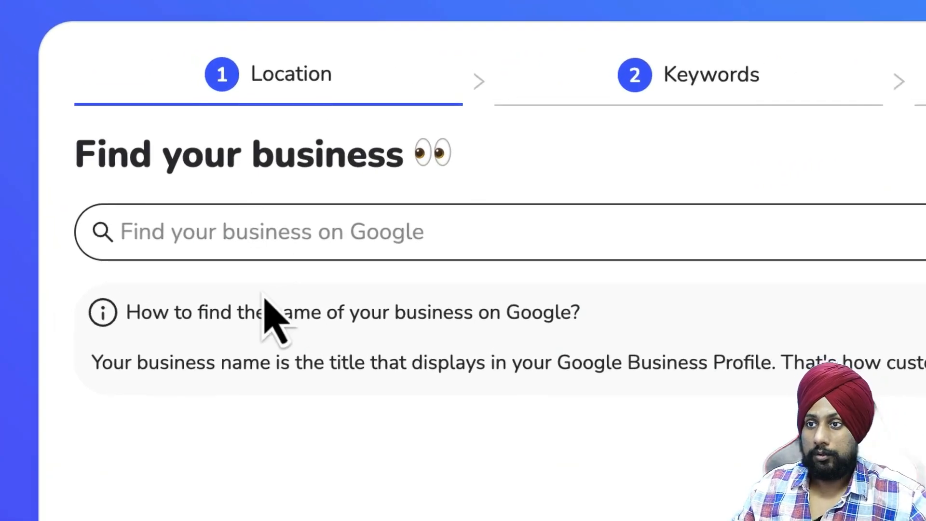
- Search Localo's Find your business box for 'blu tokai mohali' to pick the Blue Tokai listing
click(267, 231)
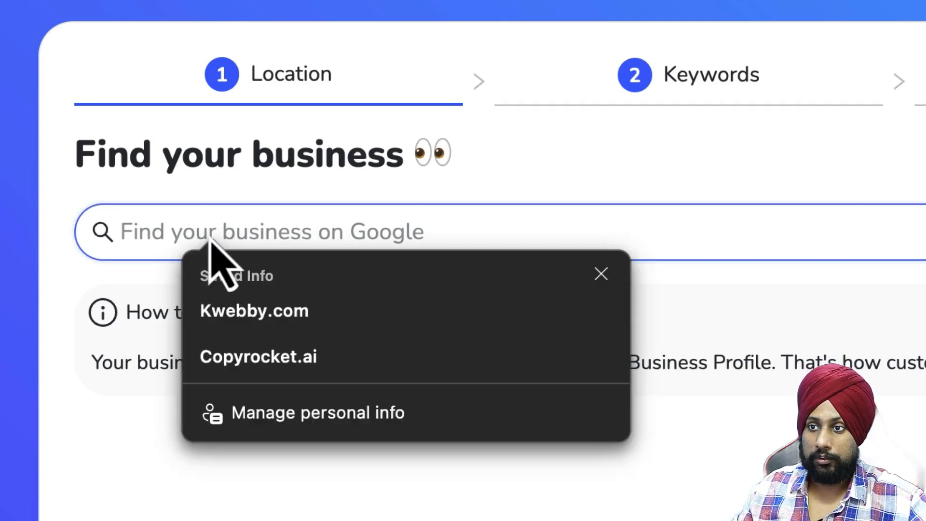
text(blu)
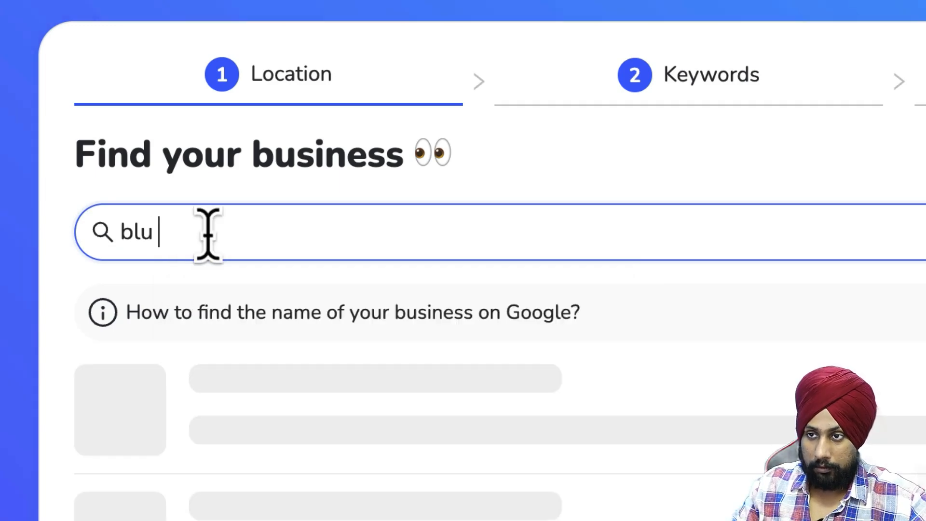
text(toka mohal)
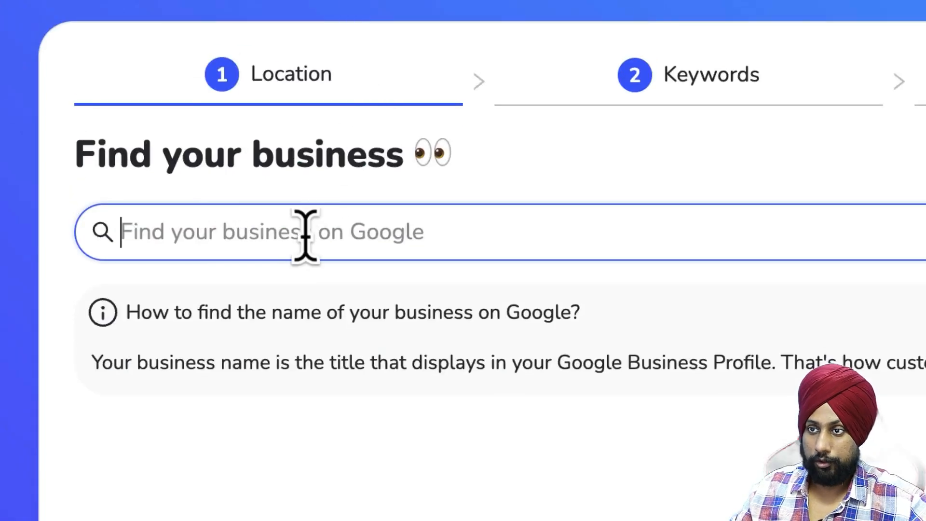
text(blu tokai mohali)
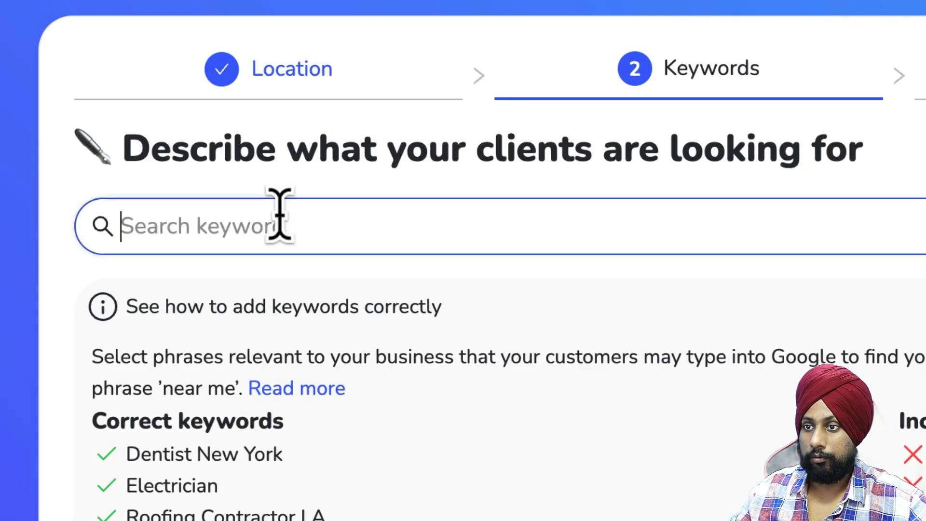
- Scroll through Localo's keywords step before heading to Semrush's Keyword Magic Tool
scroll(down, 3)
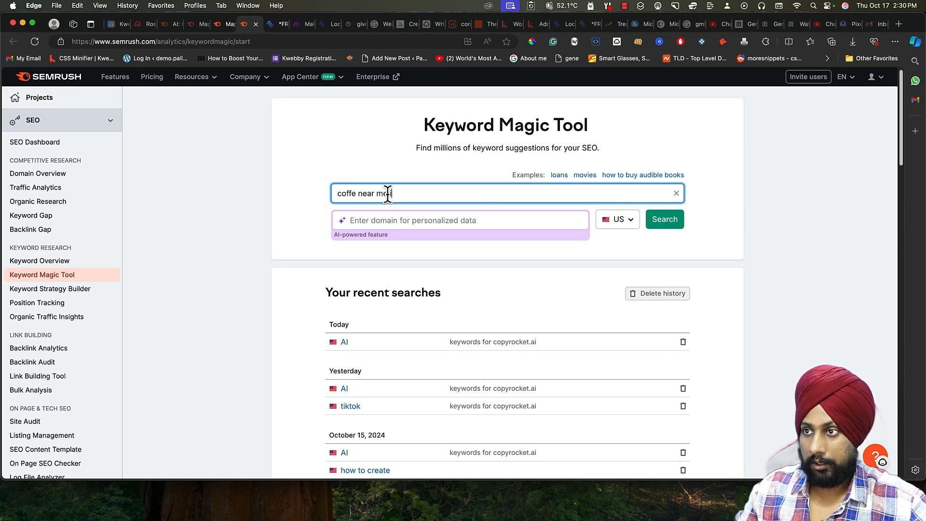
- Run the coffee near me in Mohali search against the India database and start fixing the query spelling
click(665, 219)
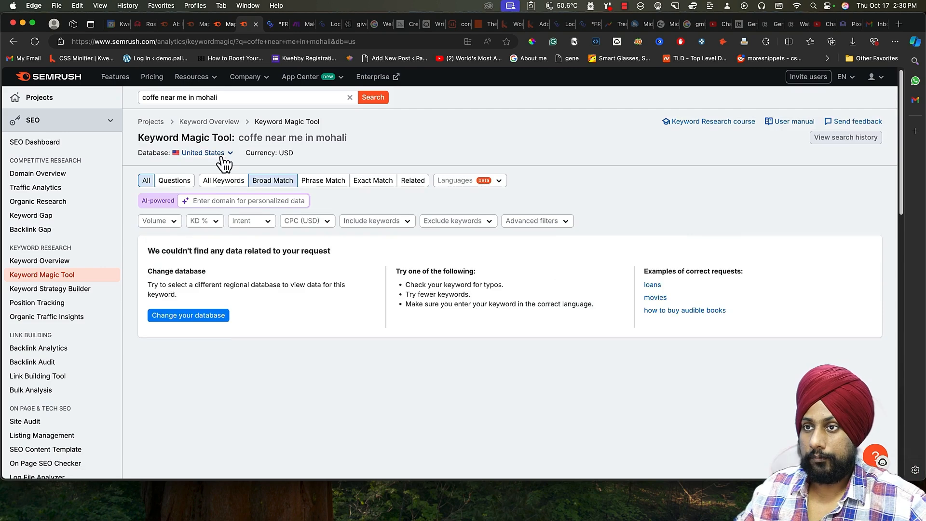
text(india)
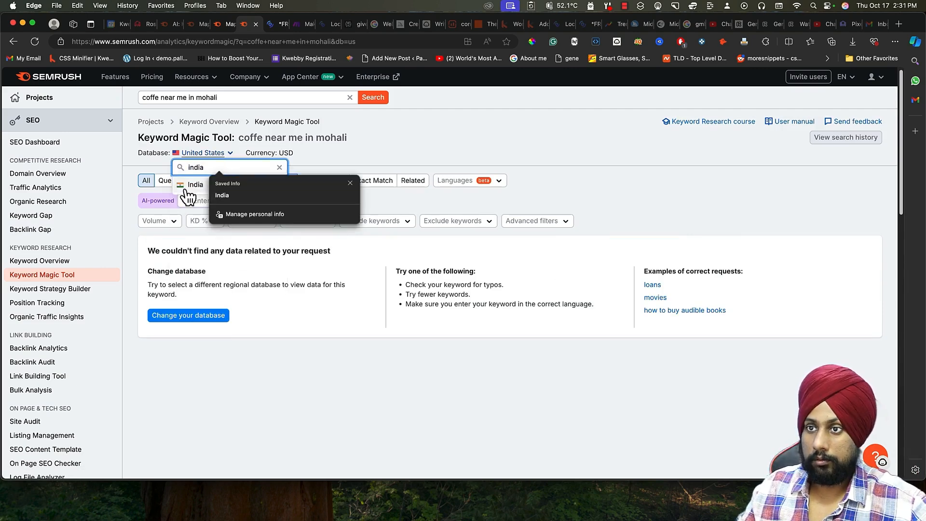
click(197, 184)
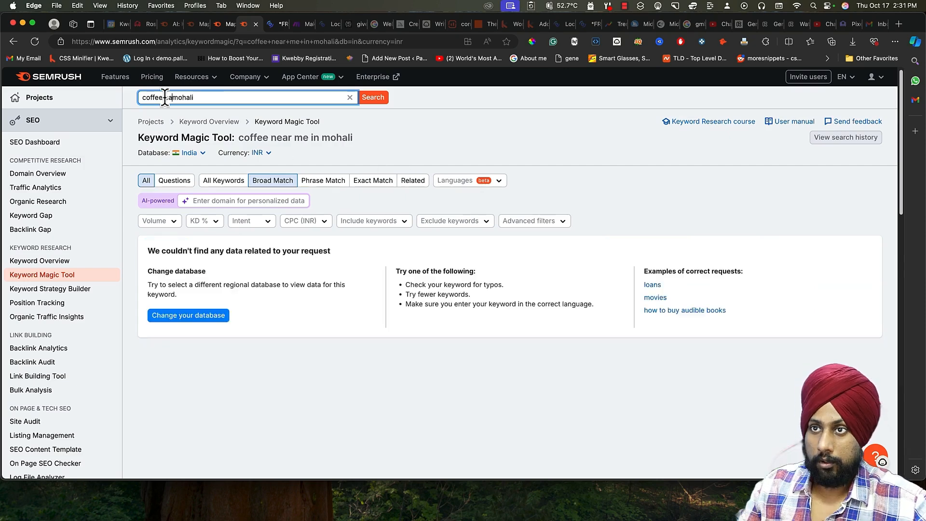
click(372, 97)
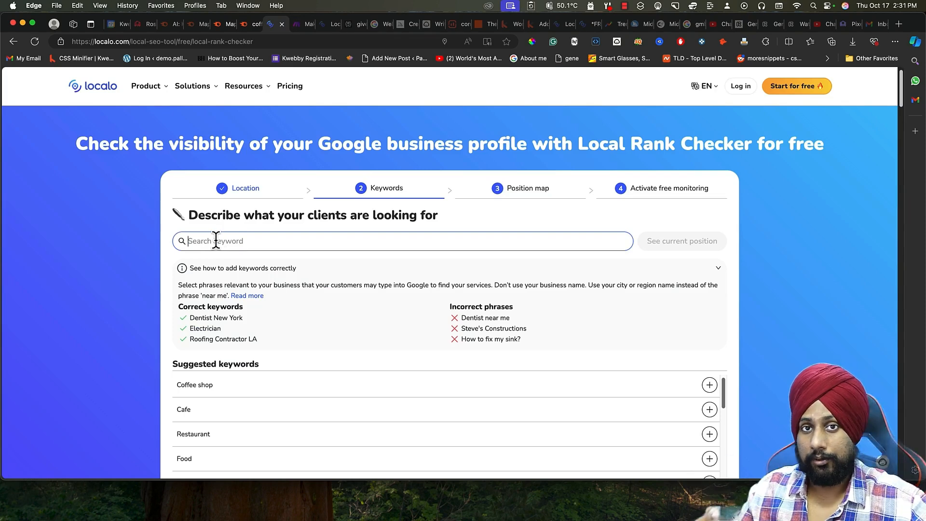
- Enter a coffee keyword in Localo and scroll to review the Coffee Cafe Nearby position map
text(coffe d)
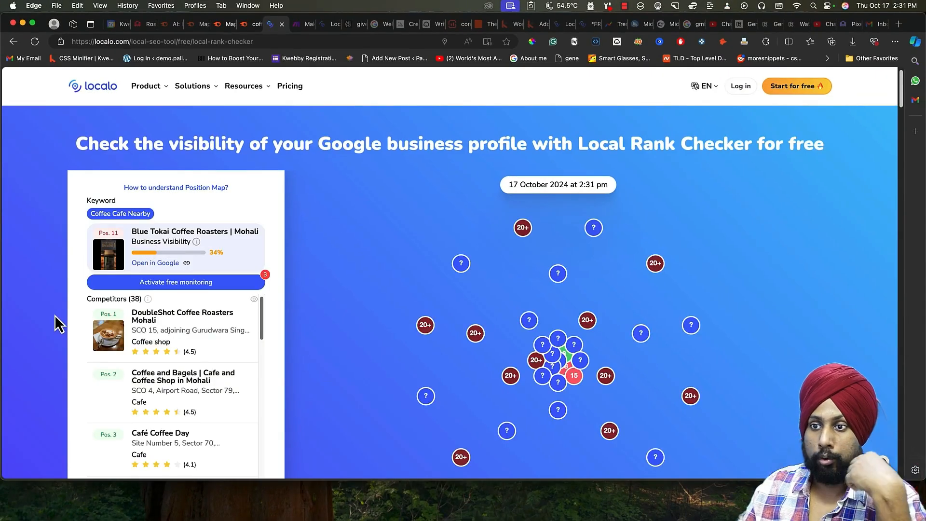
scroll(down, 3)
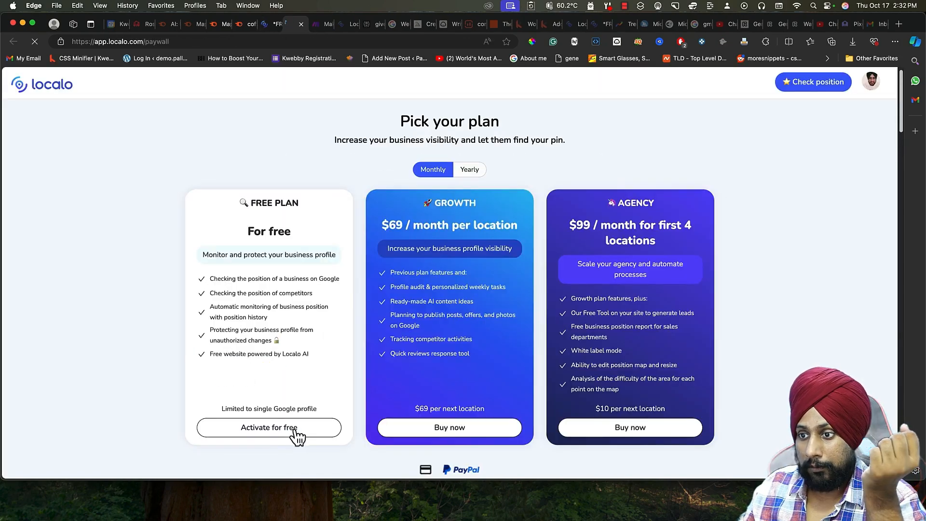
- Activate Localo's free monitoring plan and pan around the Mohali sectors position map
click(268, 427)
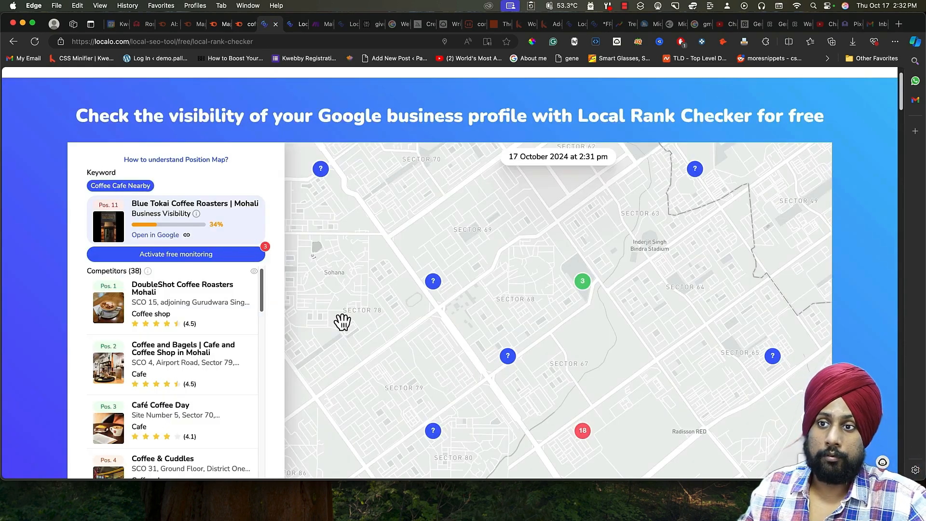
mouse_move(315, 263)
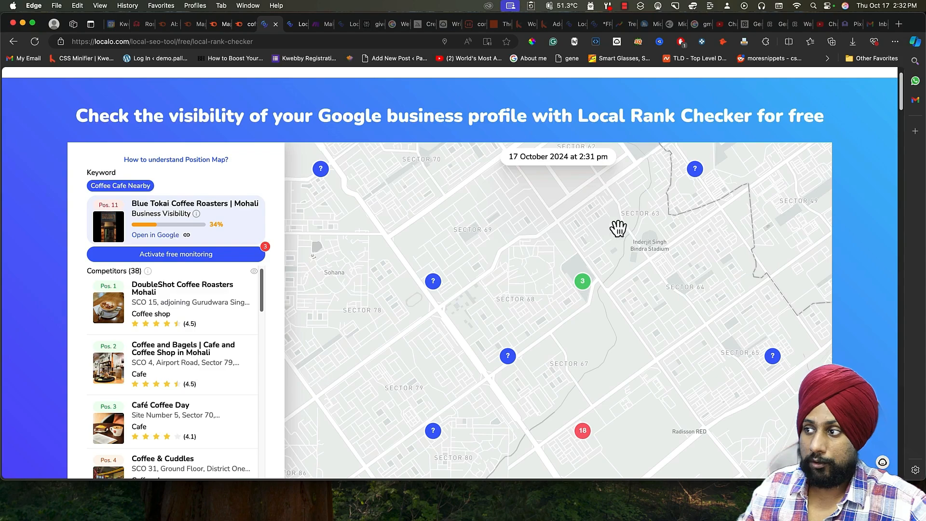
drag(619, 228, 501, 354)
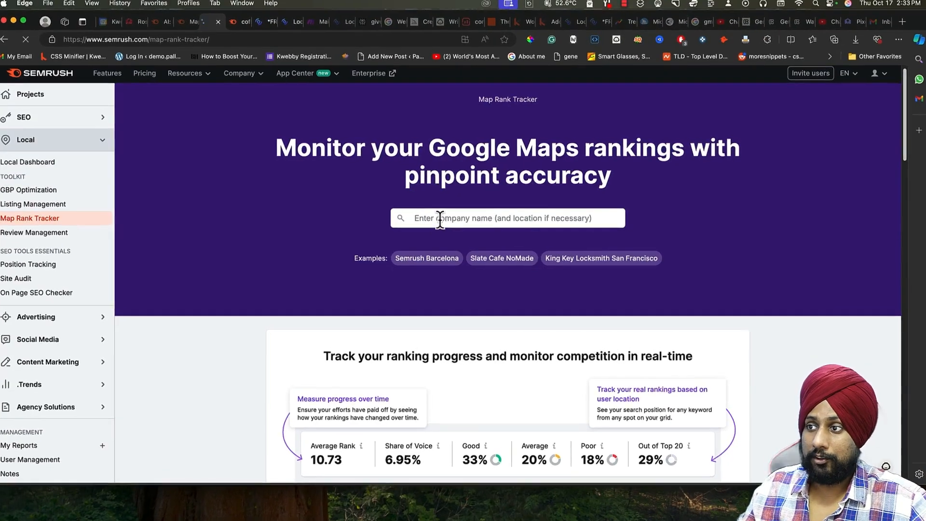
- Select Blue Tokai Coffee Roasters | Mohali via 'blu to' and review the campaign's keyword and map grid settings
text(blu to)
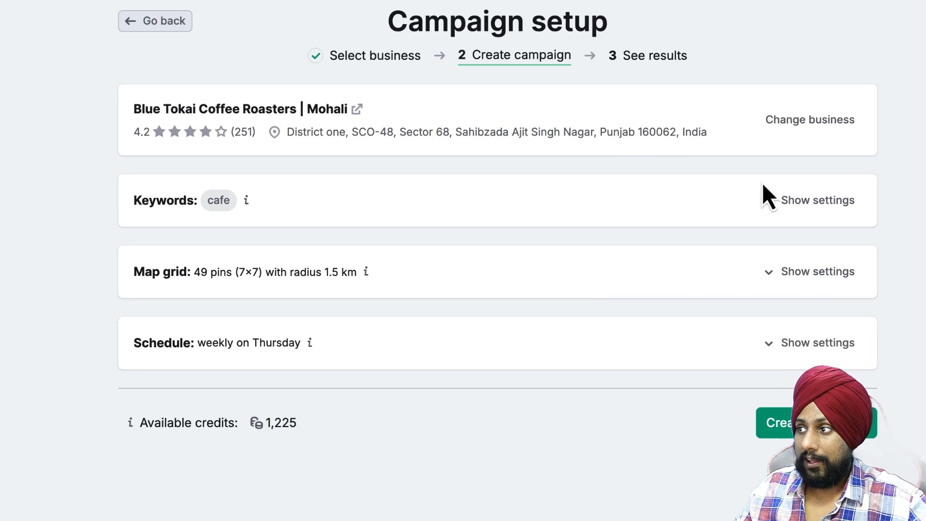
click(818, 201)
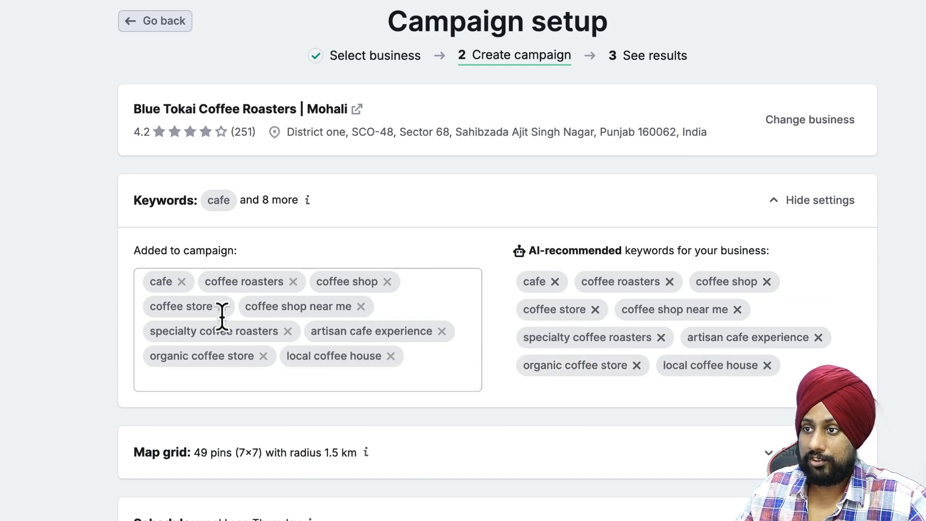
scroll(down, 3)
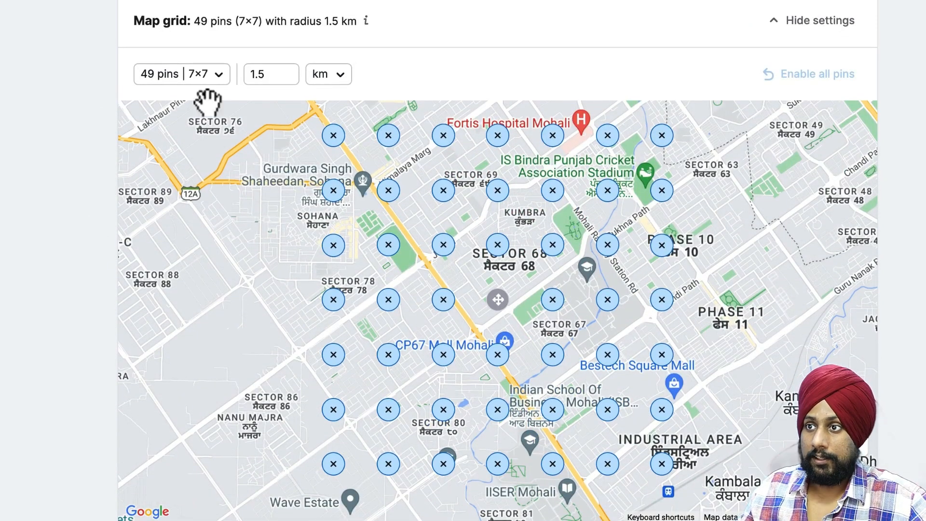
- Set the map grid to 5×5 pins with a 2.5 radius and create the Blue Tokai campaign
click(181, 73)
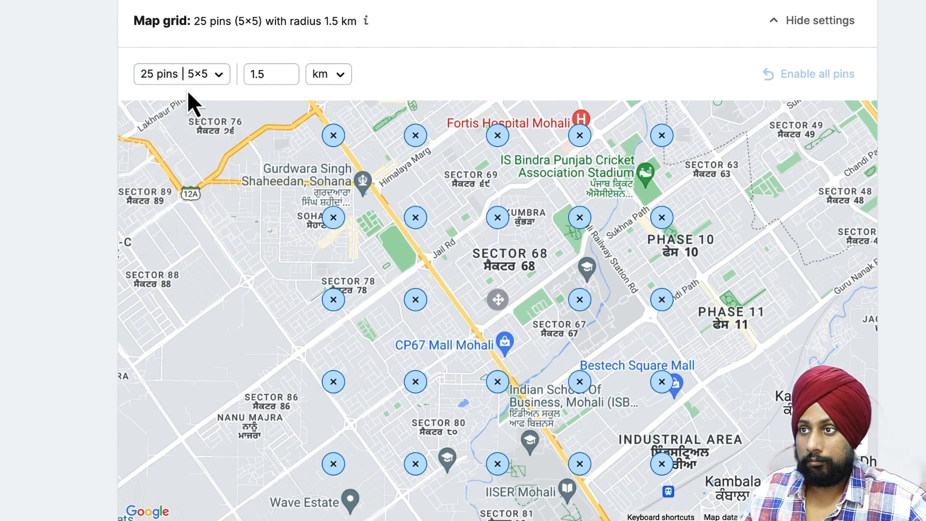
click(181, 73)
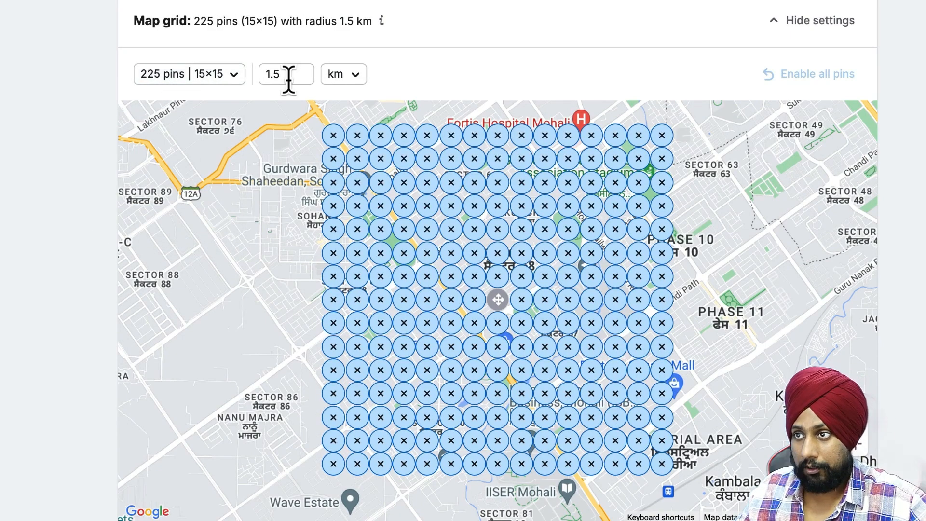
click(285, 73)
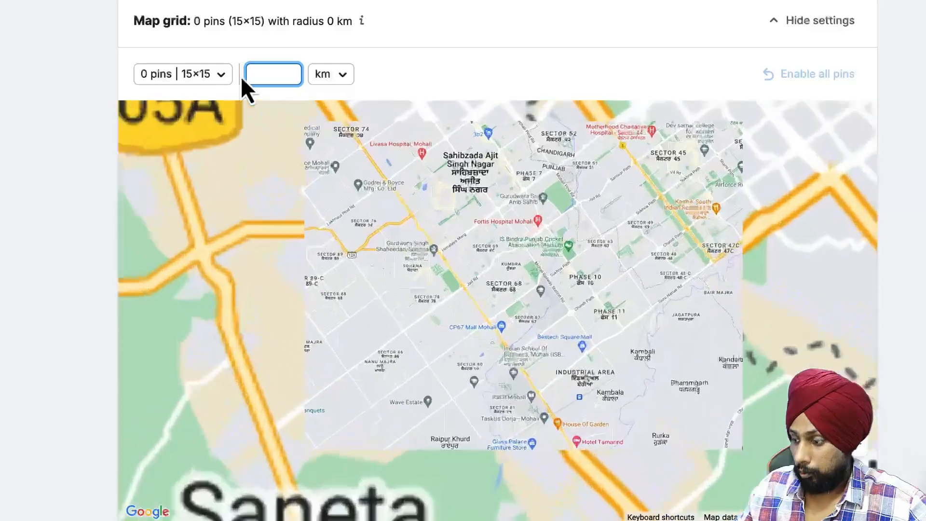
text(2.5)
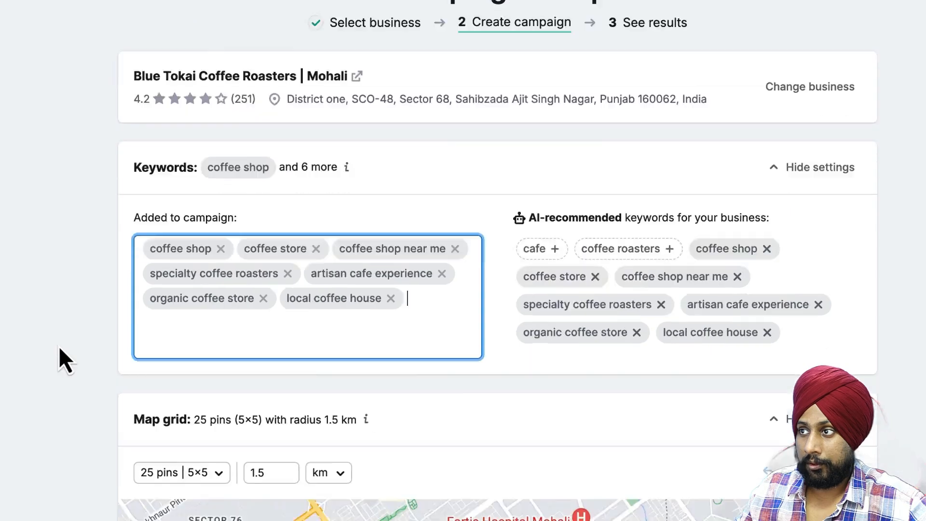
scroll(down, 3)
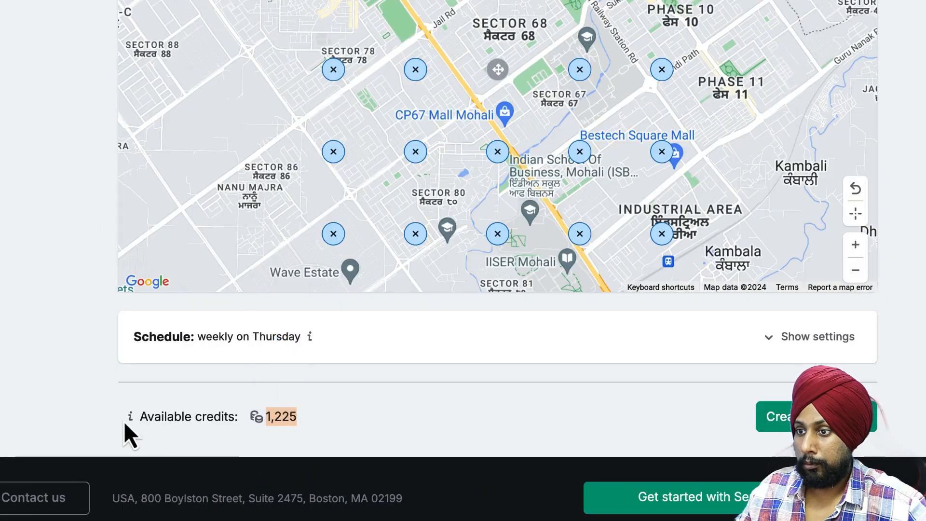
click(817, 337)
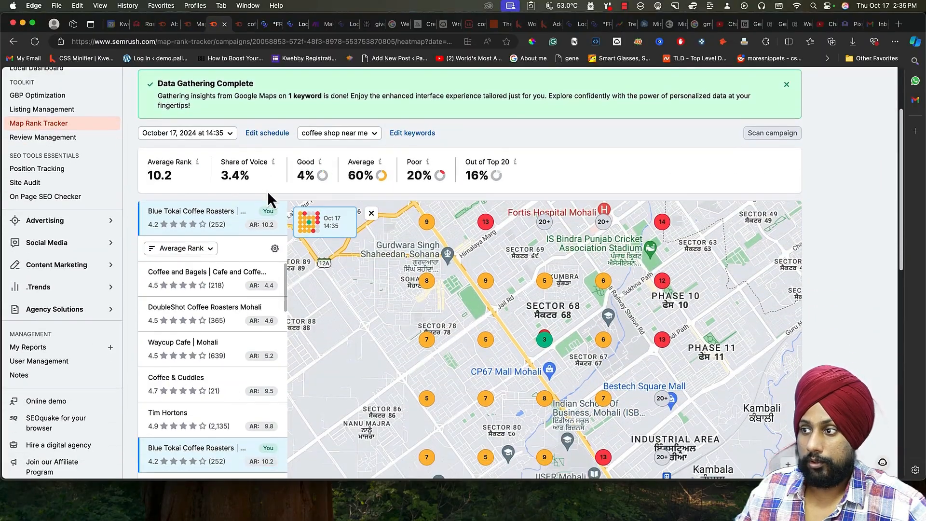
- Scroll through the heatmap metrics and map, then switch to the Competitors share of voice view
scroll(down, 3)
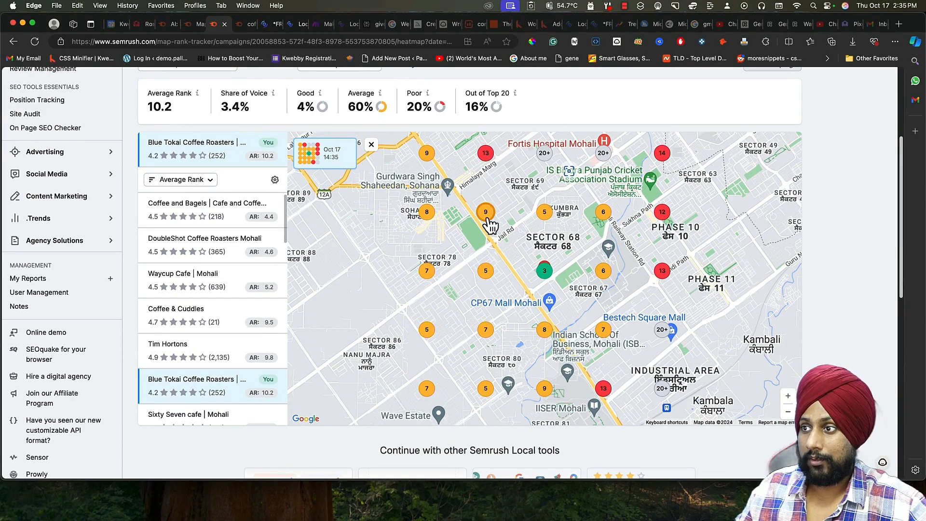
mouse_move(666, 227)
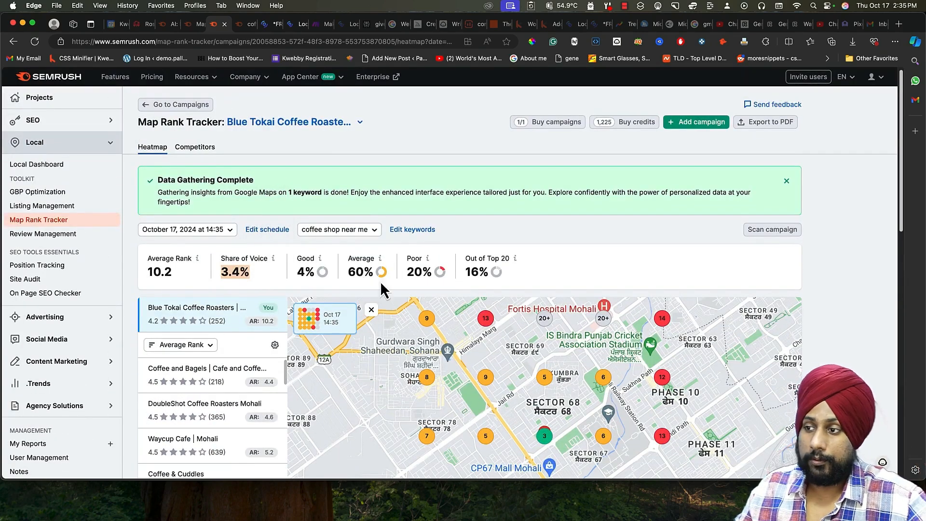
scroll(down, 3)
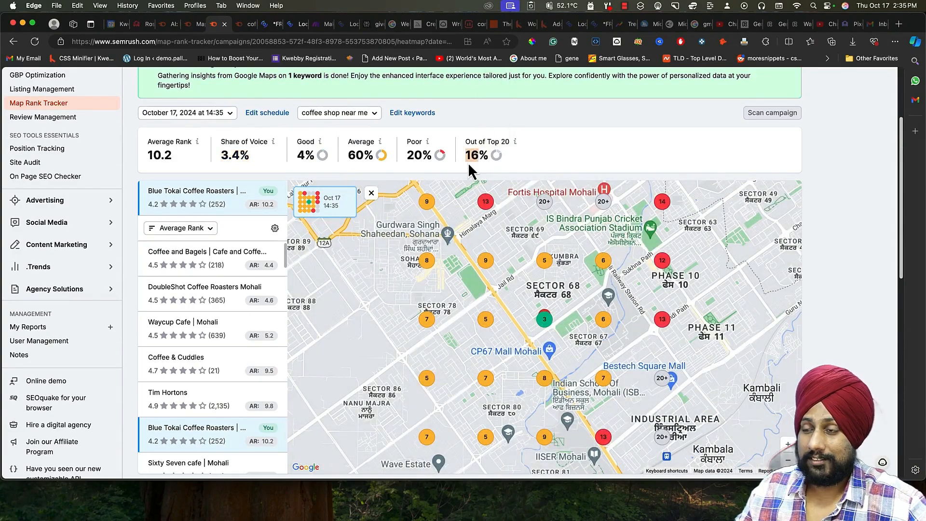
scroll(down, 3)
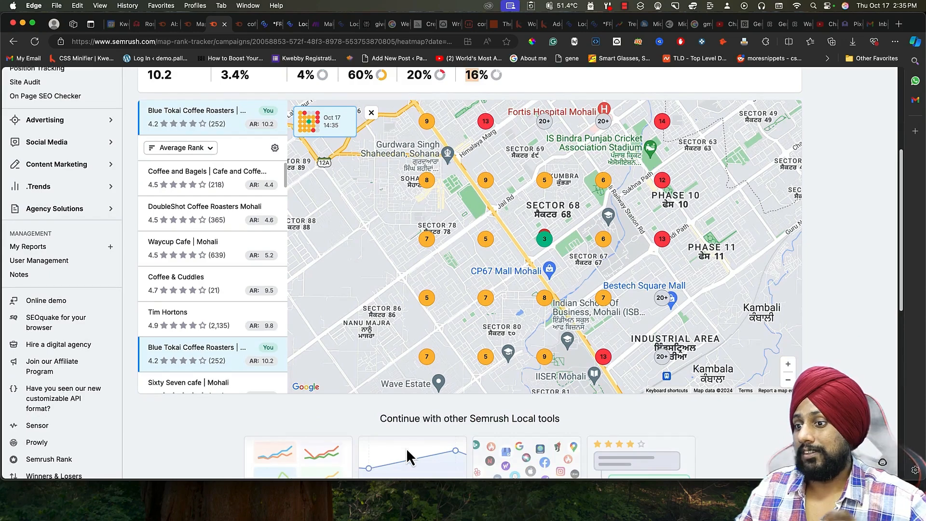
scroll(down, 3)
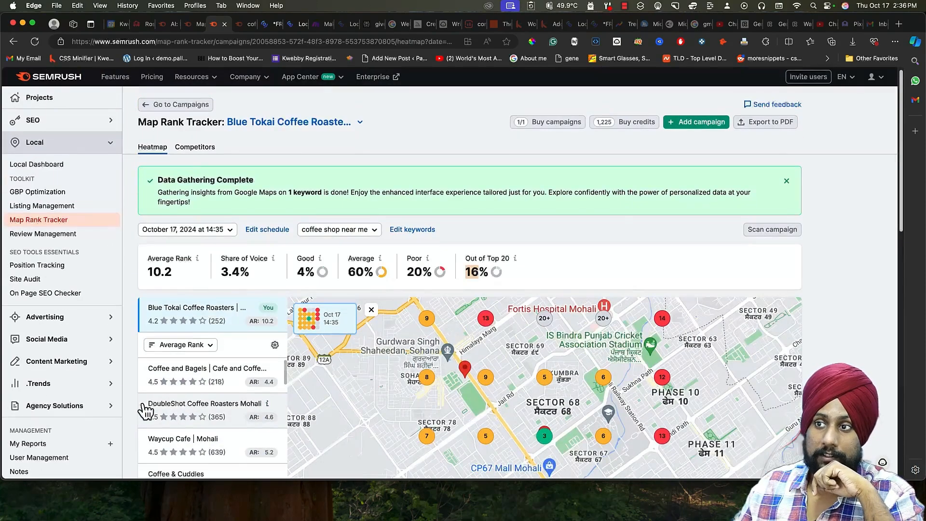
click(195, 147)
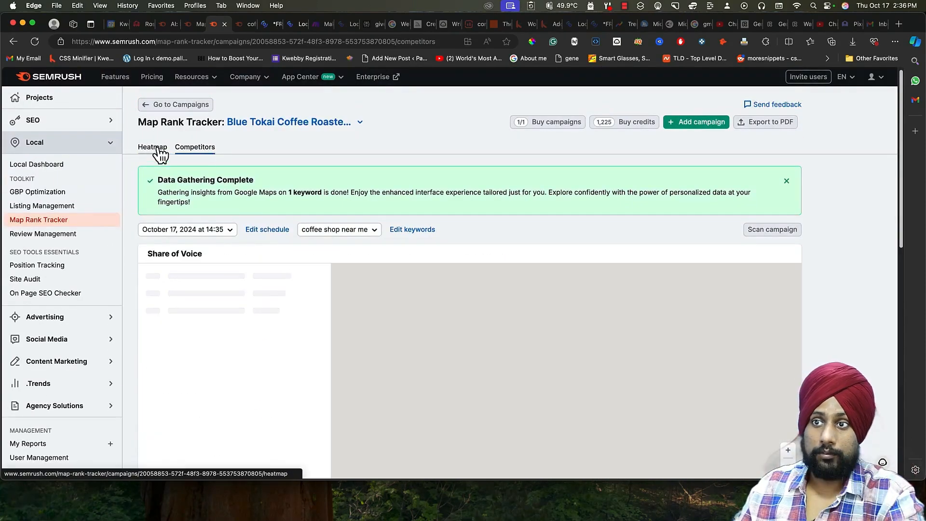